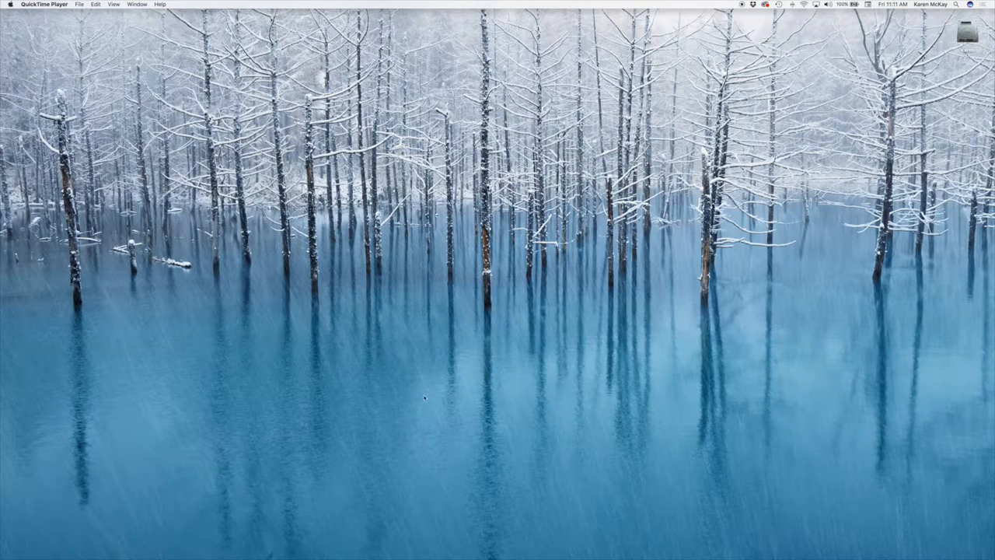
{"action": "mouse_move", "coordinate": [550, 539]}
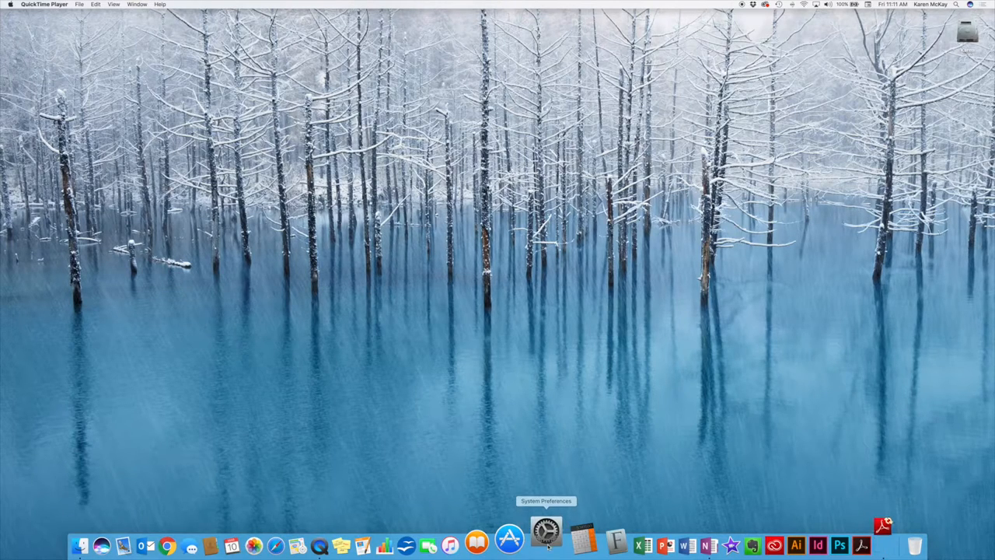
Browse the Faces and Photos collections in Desktop & Screen Saver settings, then close them
{"action": "left_click", "coordinate": [546, 539]}
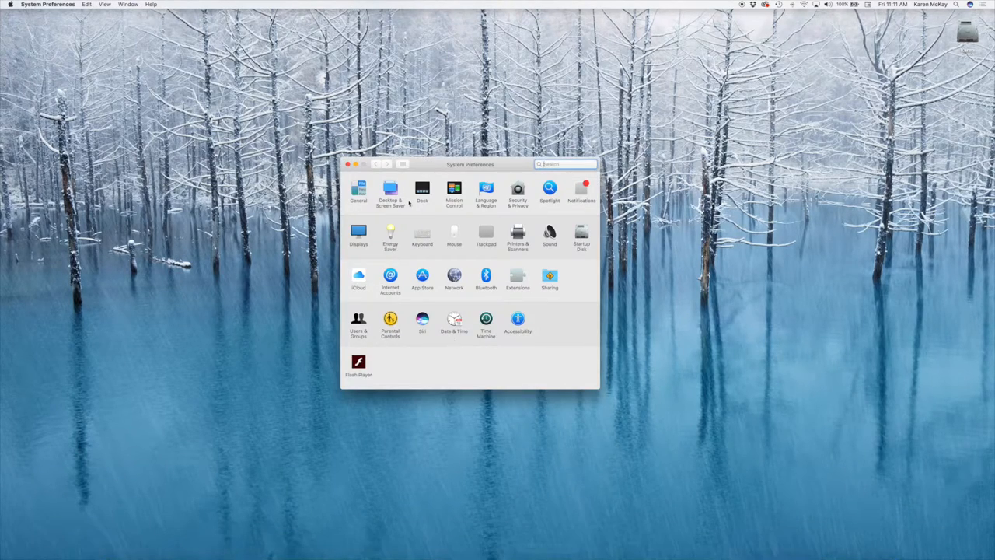
{"action": "left_click", "coordinate": [389, 192]}
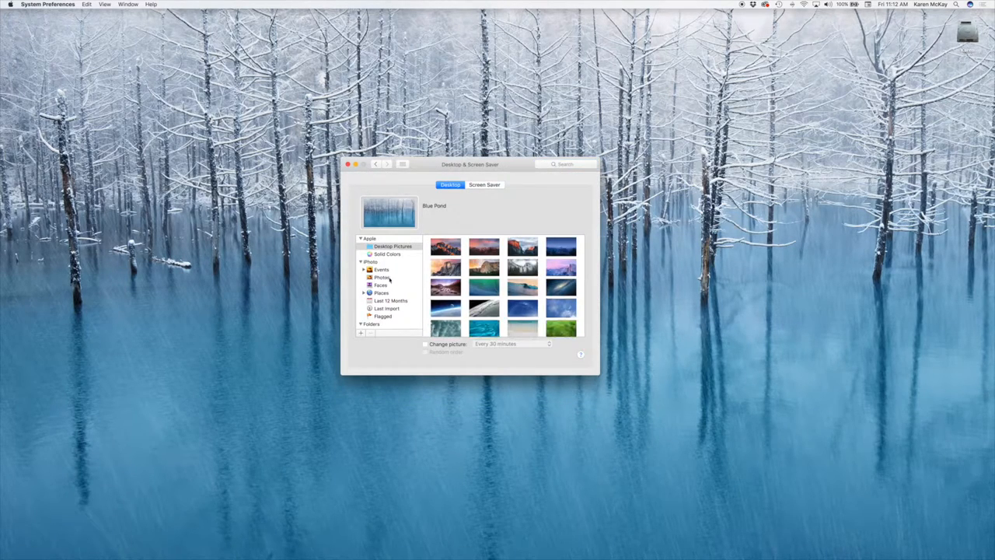
{"action": "left_click", "coordinate": [381, 285]}
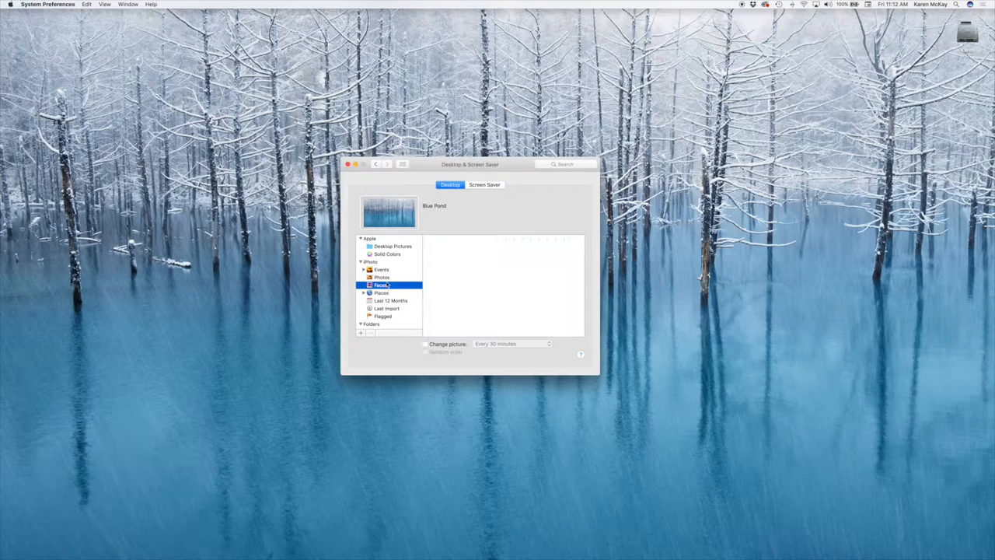
{"action": "left_click", "coordinate": [382, 277]}
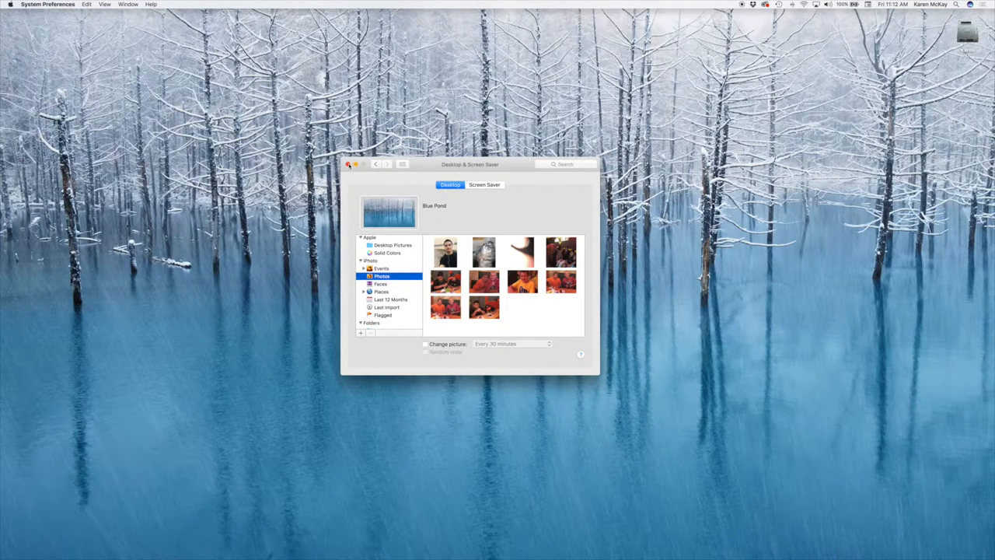
{"action": "left_click", "coordinate": [349, 164]}
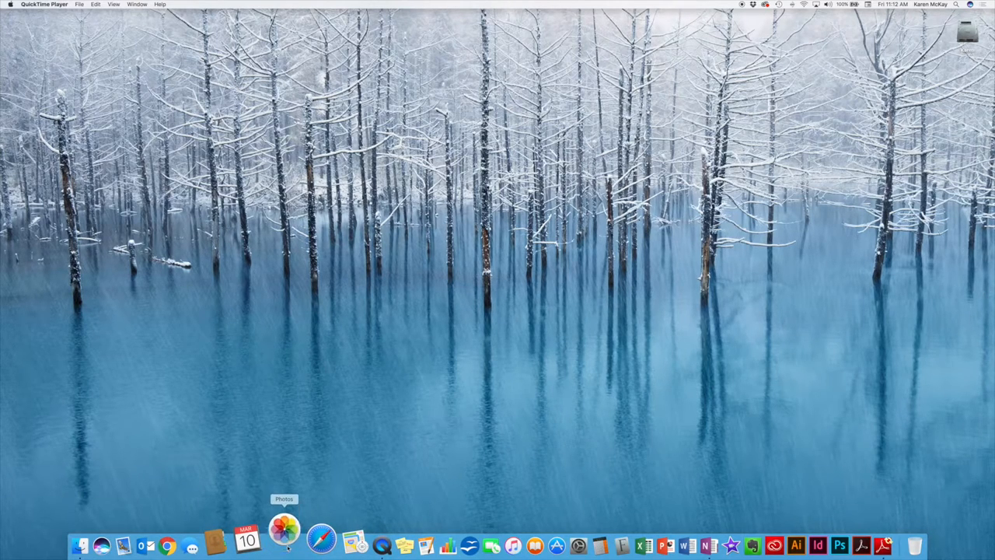
Launch Photos and select the orange cat photo in the Video album
{"action": "left_click", "coordinate": [285, 531]}
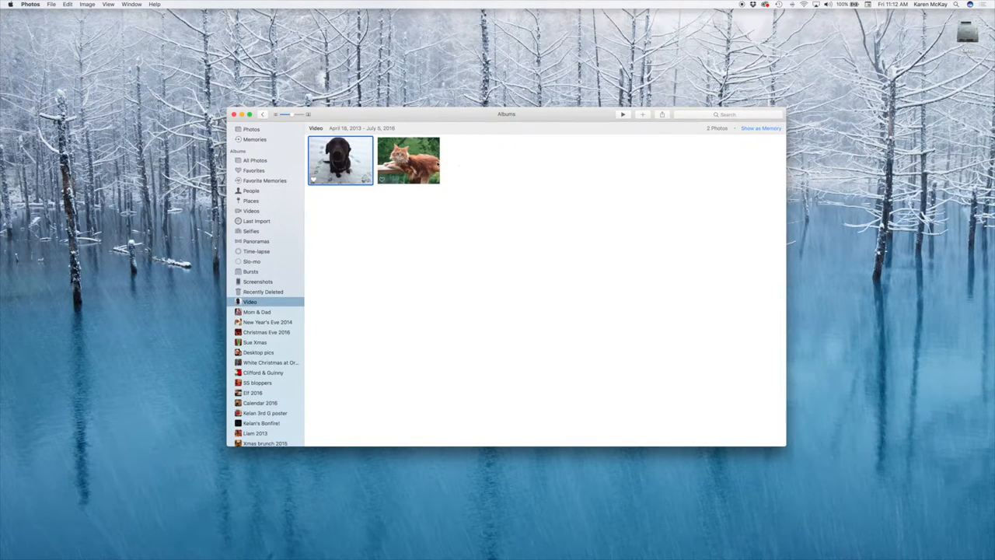
{"action": "left_click", "coordinate": [409, 161]}
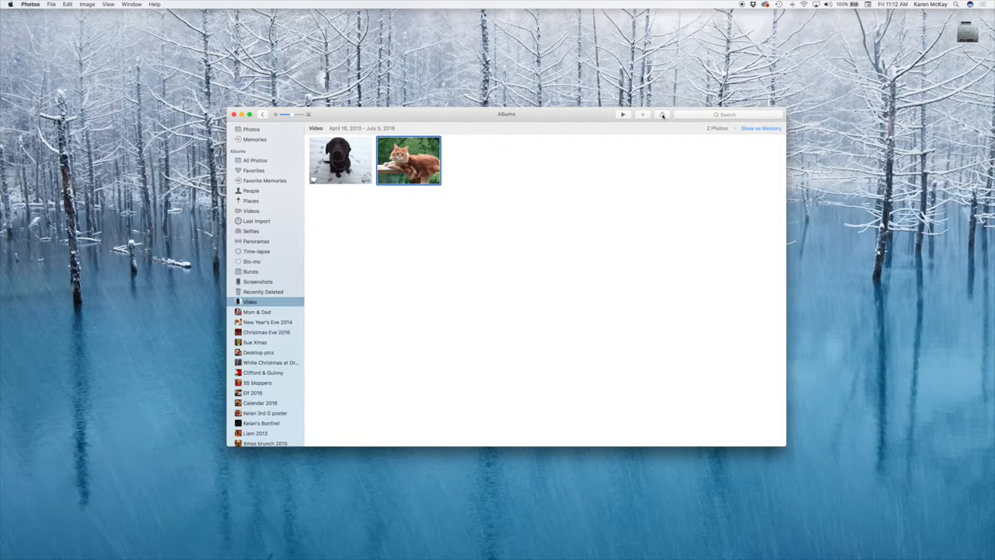
Set the orange cat photo as desktop picture via Share, moving the window aside
{"action": "left_click", "coordinate": [662, 114]}
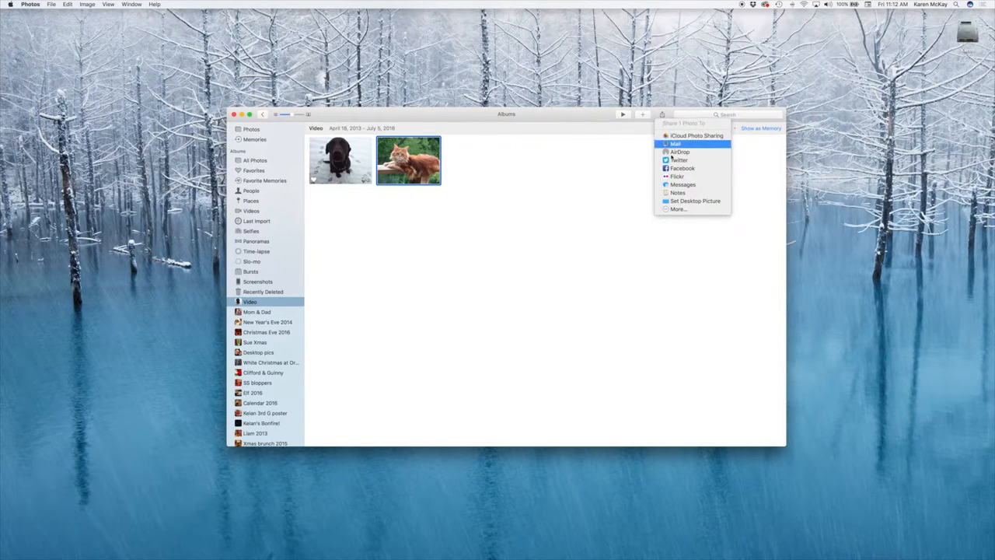
{"action": "mouse_move", "coordinate": [694, 201]}
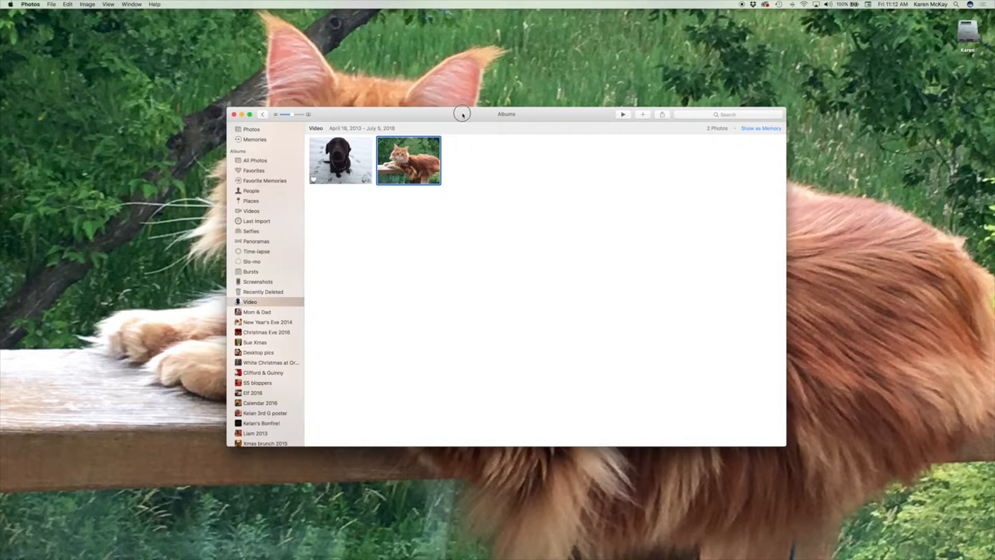
{"action": "left_click_drag", "start_coordinate": [462, 113], "coordinate": [846, 216]}
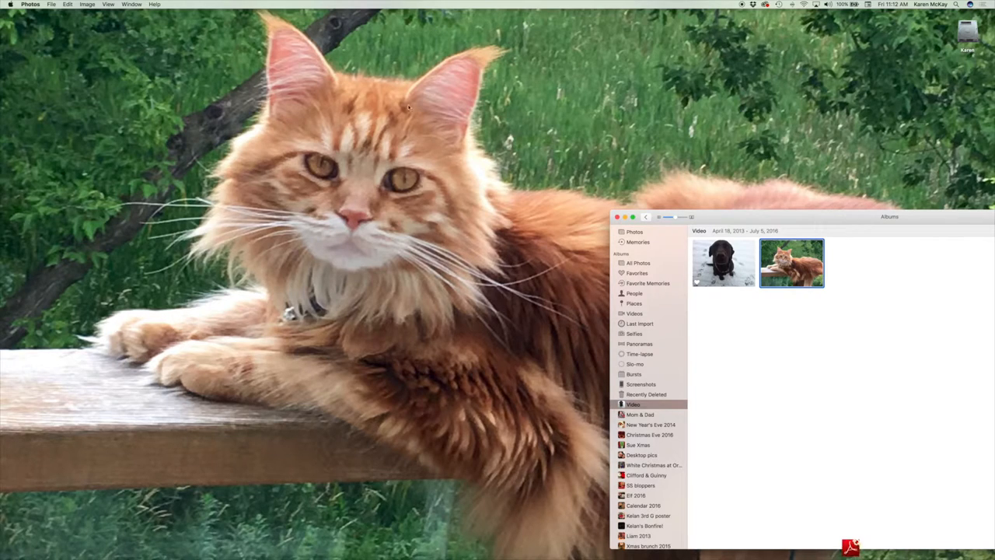
{"action": "mouse_move", "coordinate": [585, 230]}
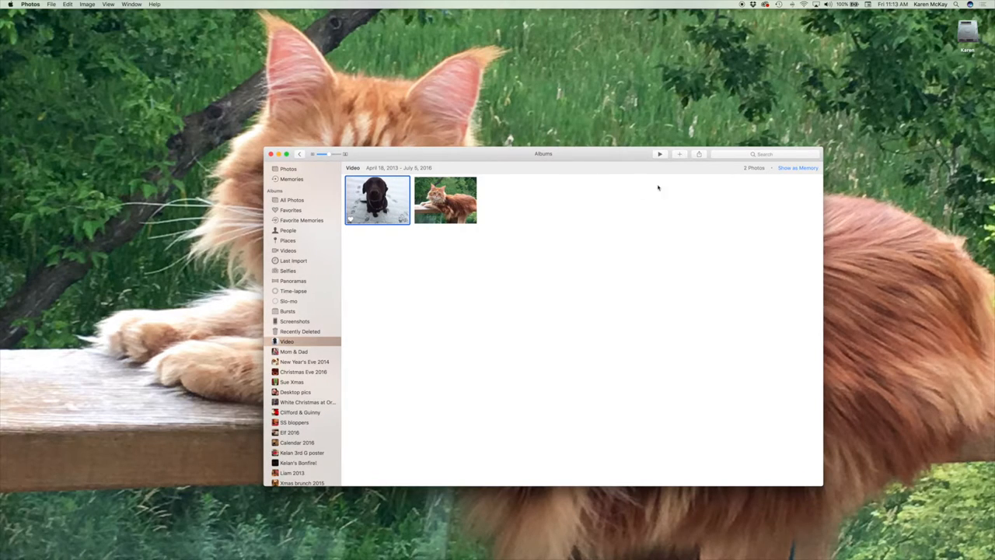
Set the black dog in snow photo as the desktop picture via Share
{"action": "left_click", "coordinate": [698, 153]}
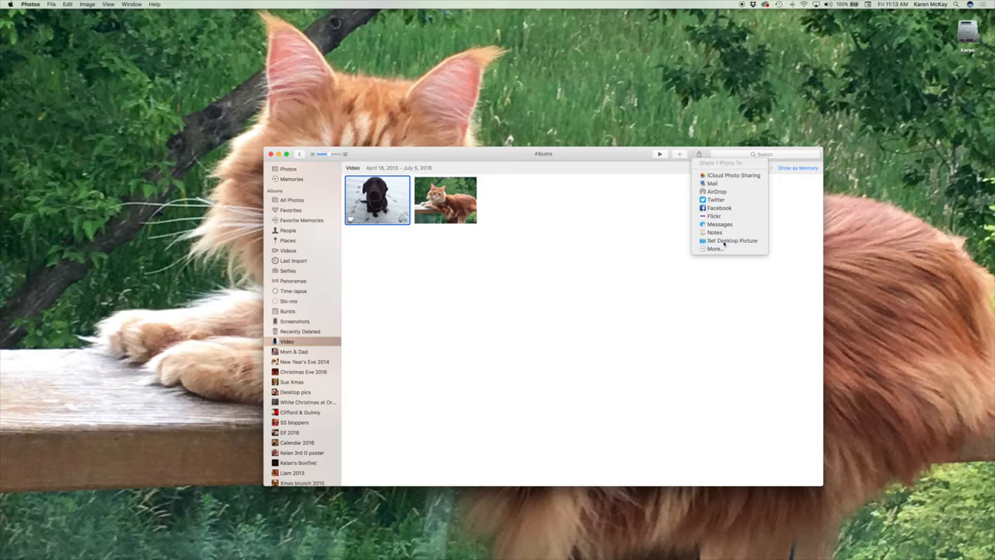
{"action": "left_click", "coordinate": [733, 240]}
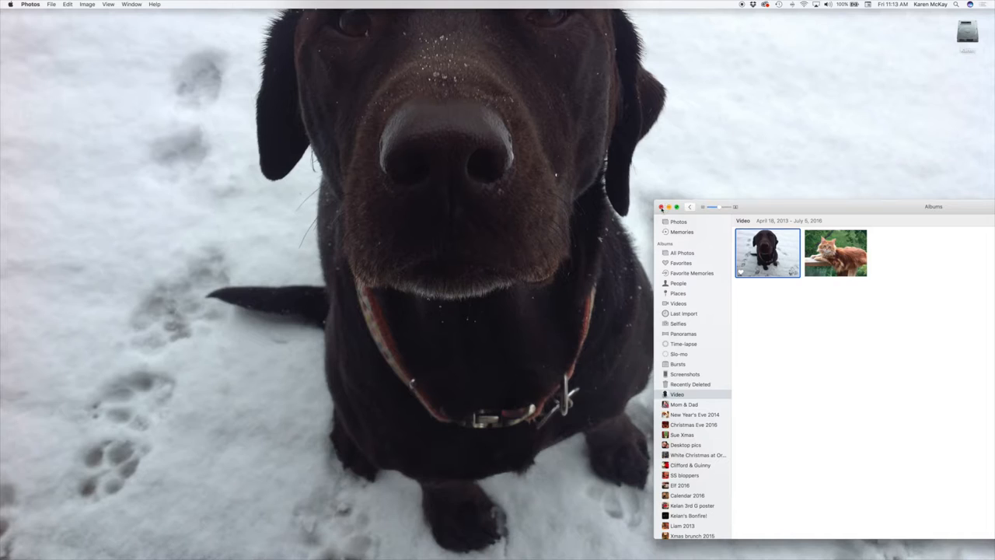
Close the Photos library window, leaving the dog wallpaper visible
{"action": "left_click", "coordinate": [662, 207]}
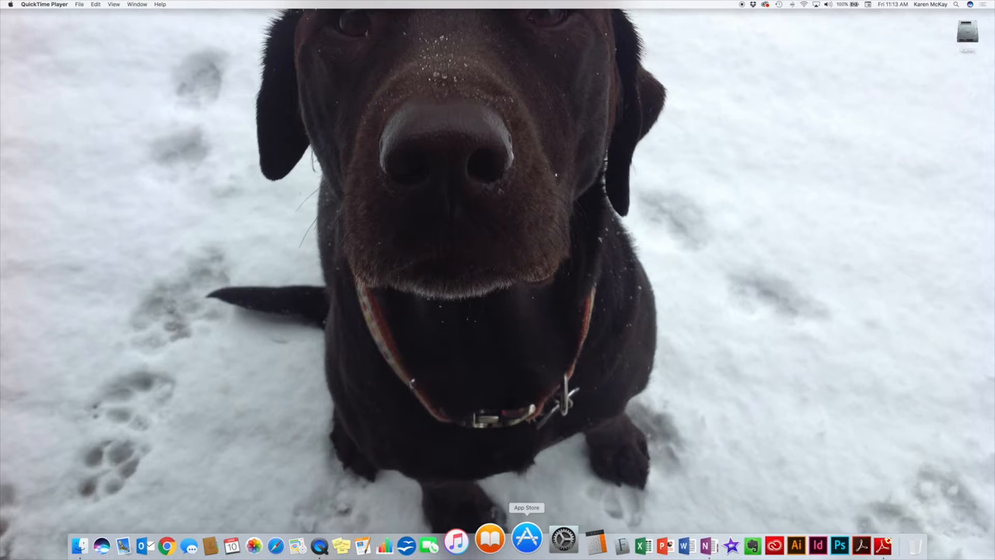
{"action": "mouse_move", "coordinate": [546, 536]}
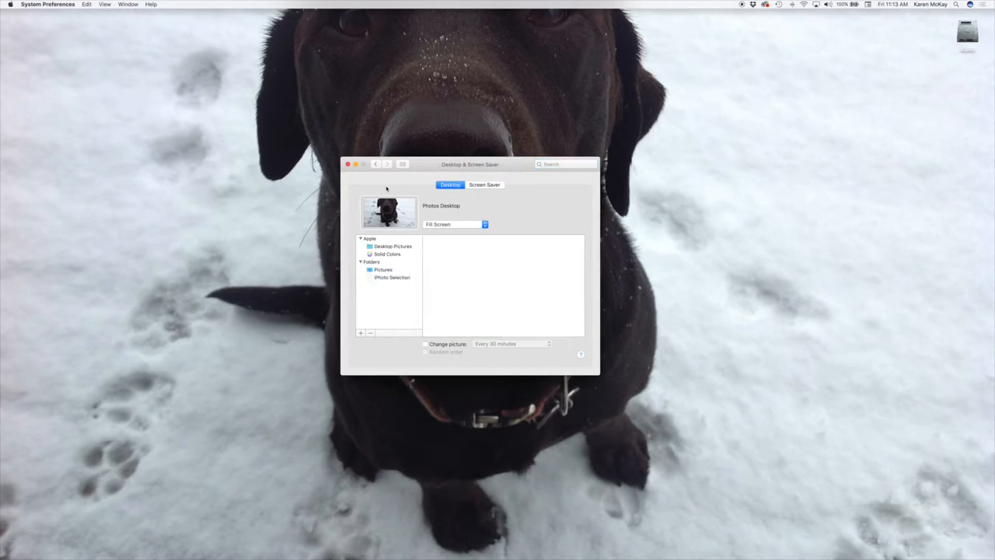
Set the dog wallpaper to Fit to Screen with blue borders and close the settings window
{"action": "left_click", "coordinate": [360, 262]}
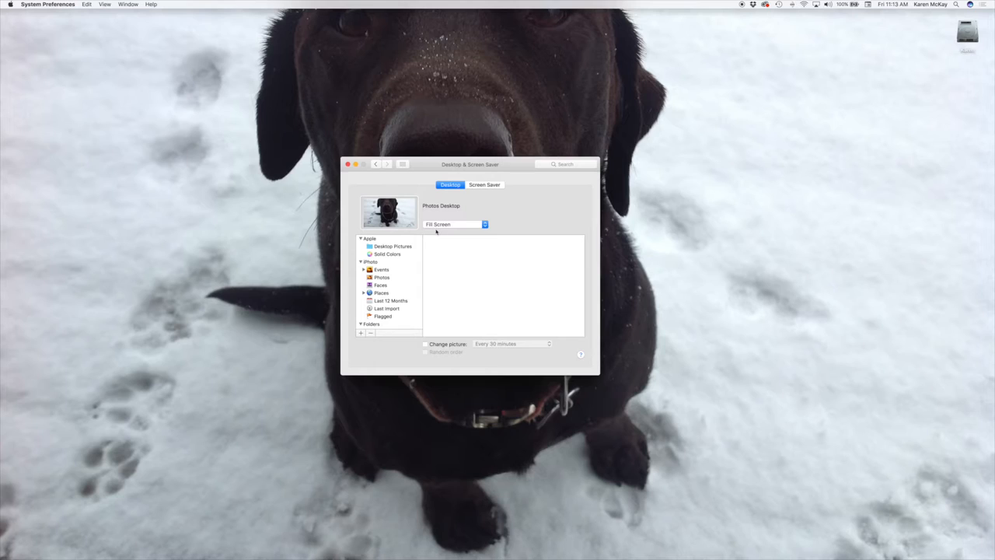
{"action": "left_click", "coordinate": [456, 224]}
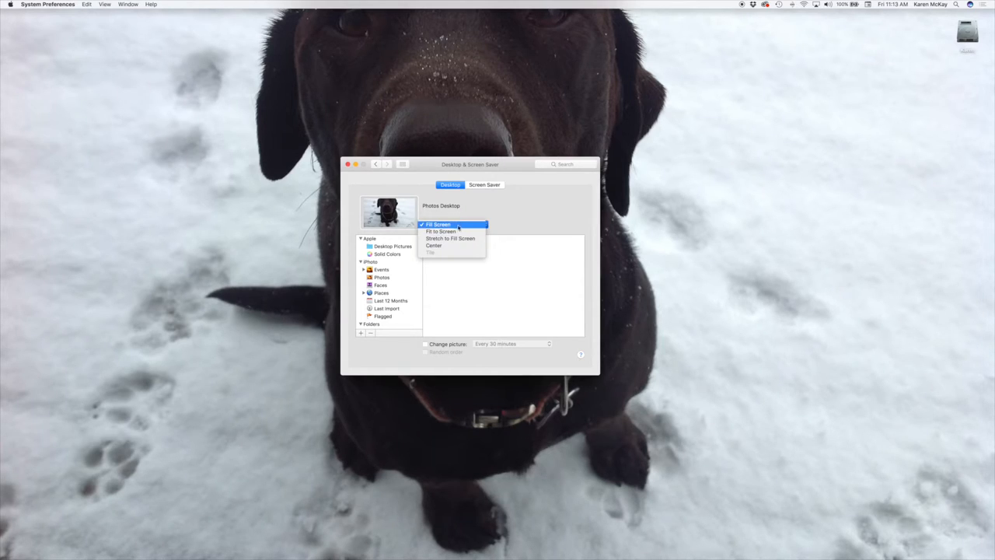
{"action": "left_click", "coordinate": [440, 231]}
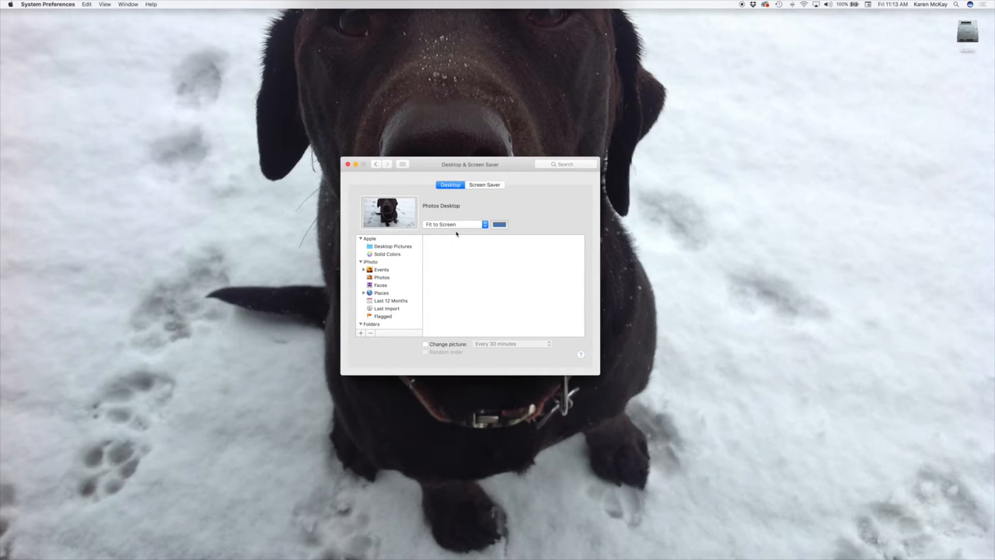
{"action": "left_click", "coordinate": [393, 246]}
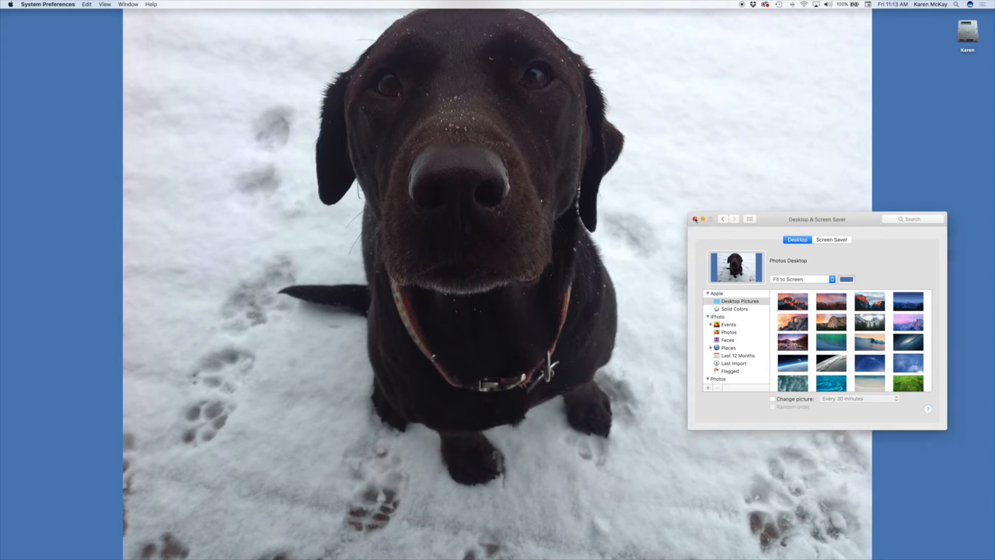
{"action": "left_click", "coordinate": [696, 219]}
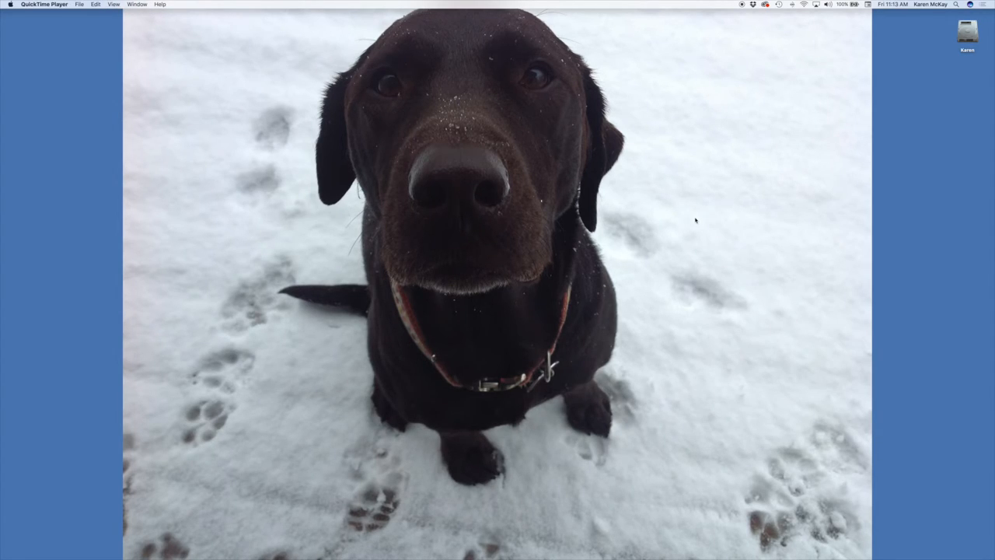